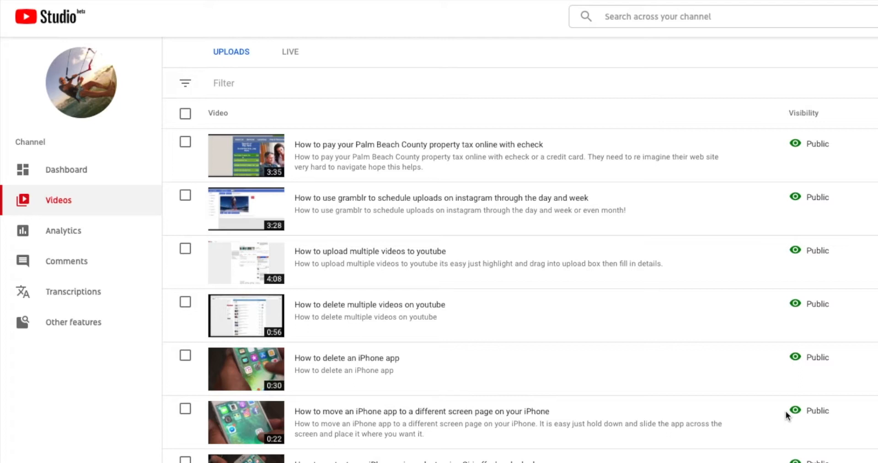
{"action": "mouse_move", "coordinate": [259, 58]}
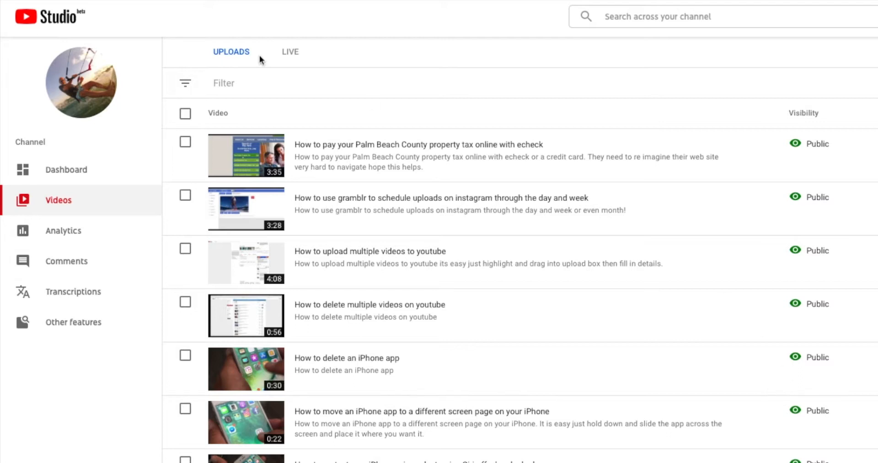
{"action": "mouse_move", "coordinate": [76, 271]}
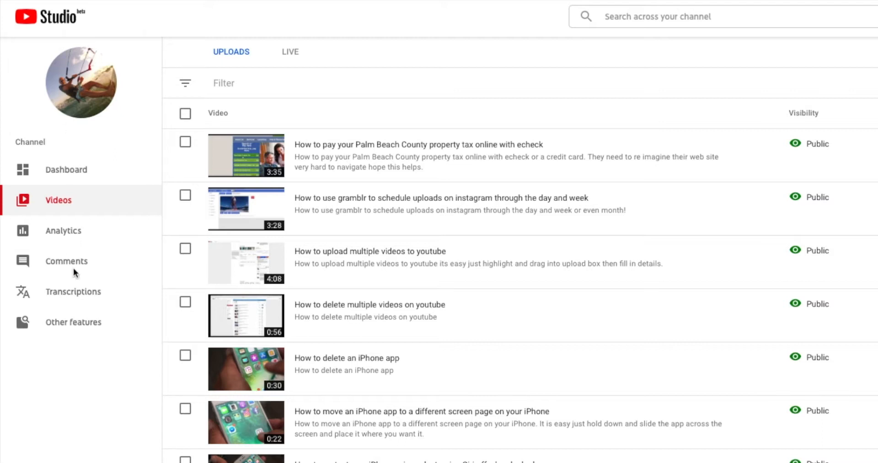
{"action": "mouse_move", "coordinate": [64, 326]}
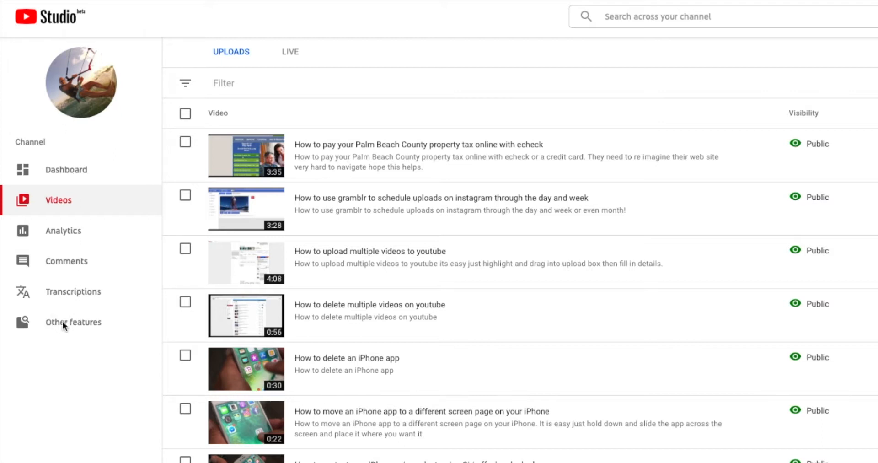
Step: Expand the Other features menu in the Studio sidebar, listing Playlists and Live streaming
{"action": "scroll", "scroll_direction": "down", "scroll_amount": 3}
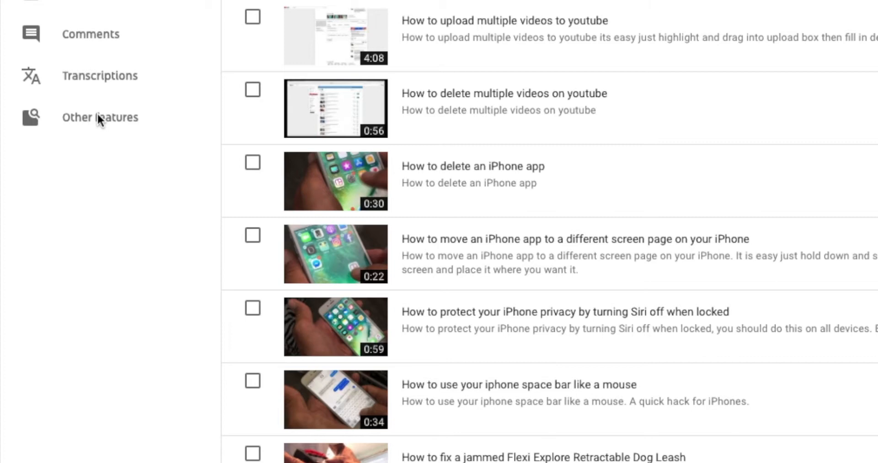
{"action": "left_click", "coordinate": [100, 117]}
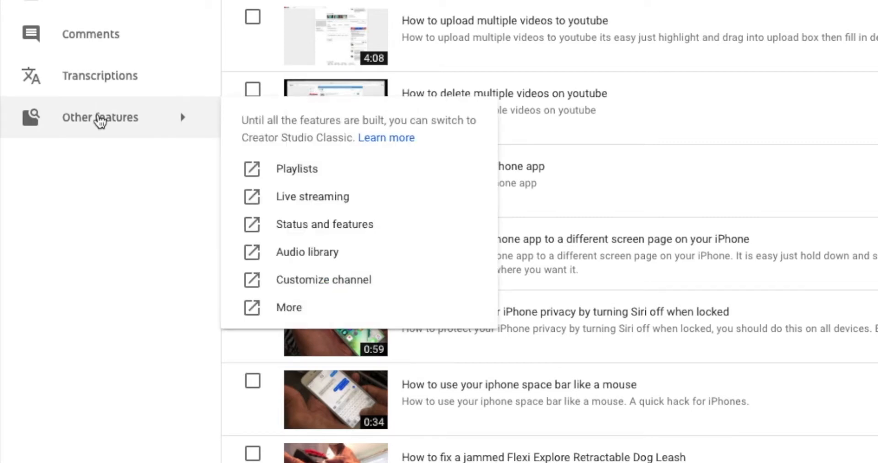
{"action": "mouse_move", "coordinate": [286, 125]}
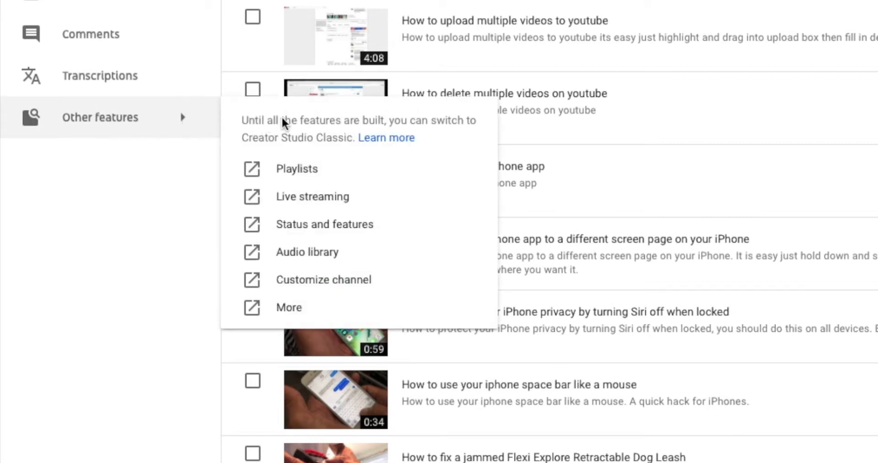
{"action": "mouse_move", "coordinate": [296, 169]}
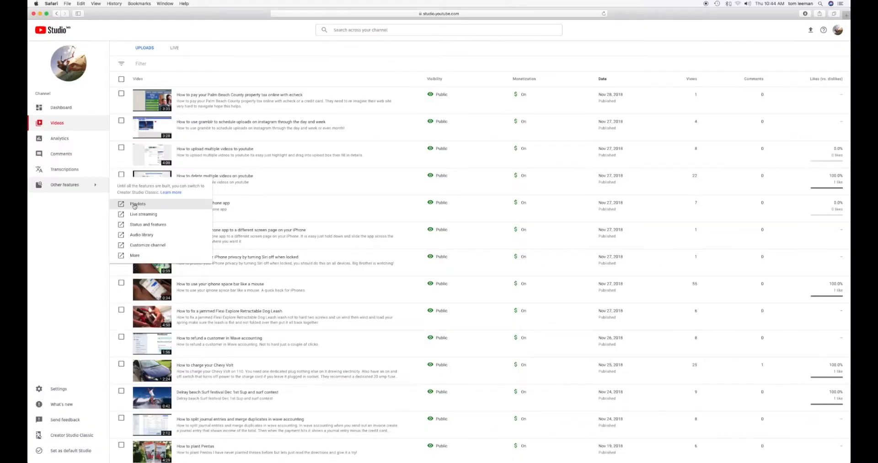
Step: Go to the channel's Playlists page from the Other features menu
{"action": "left_click", "coordinate": [138, 203]}
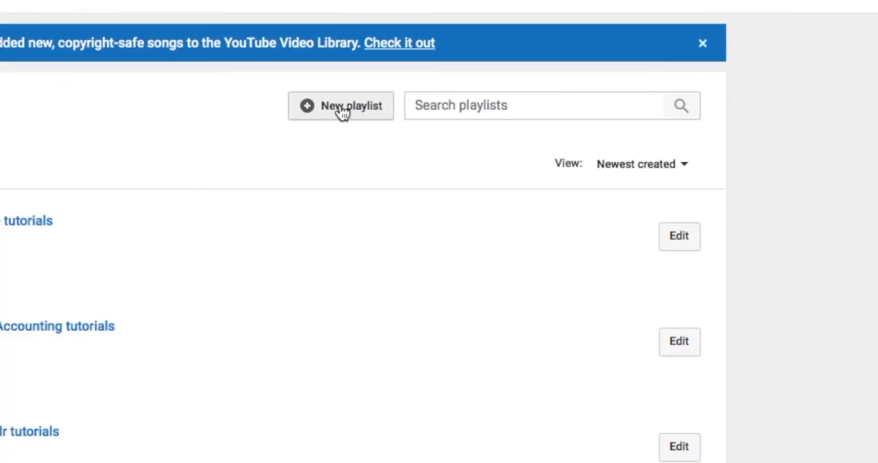
Step: Create a new public playlist titled 'Paddlesurfing'
{"action": "left_click", "coordinate": [341, 105]}
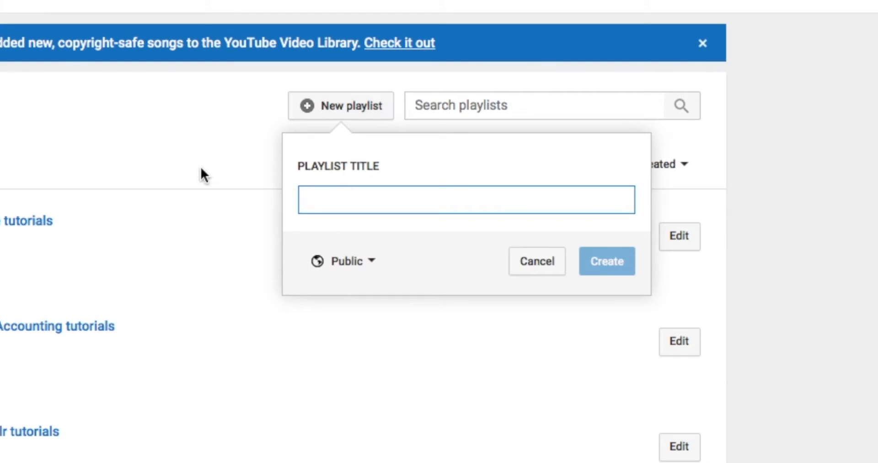
{"action": "mouse_move", "coordinate": [210, 157]}
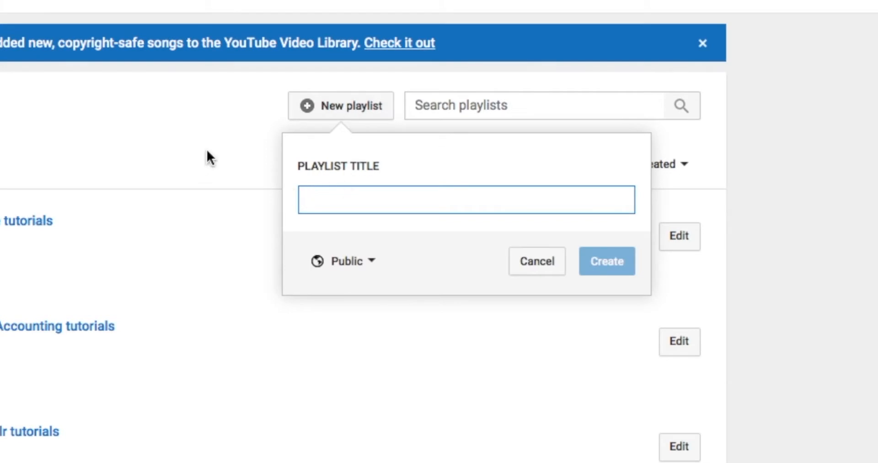
{"action": "type", "text": "Pad"}
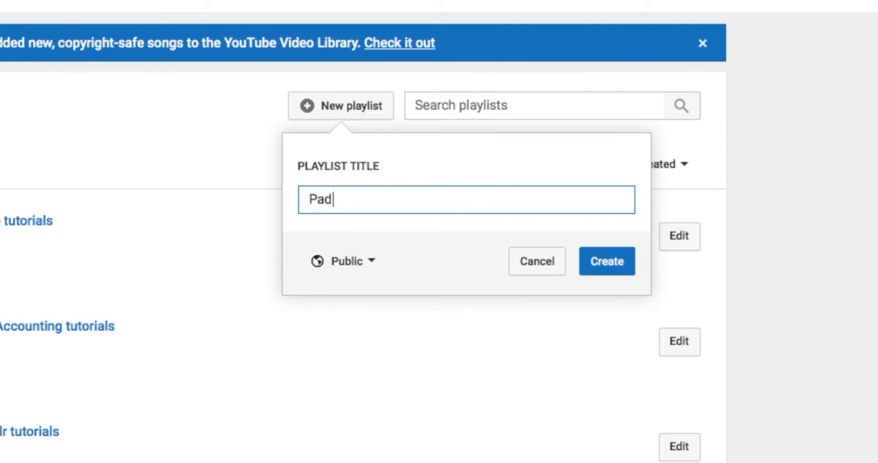
{"action": "type", "text": "dle"}
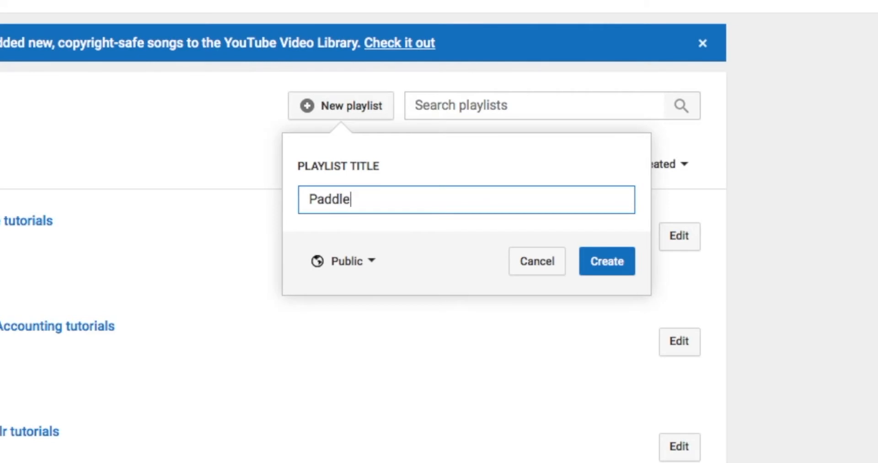
{"action": "type", "text": "s"}
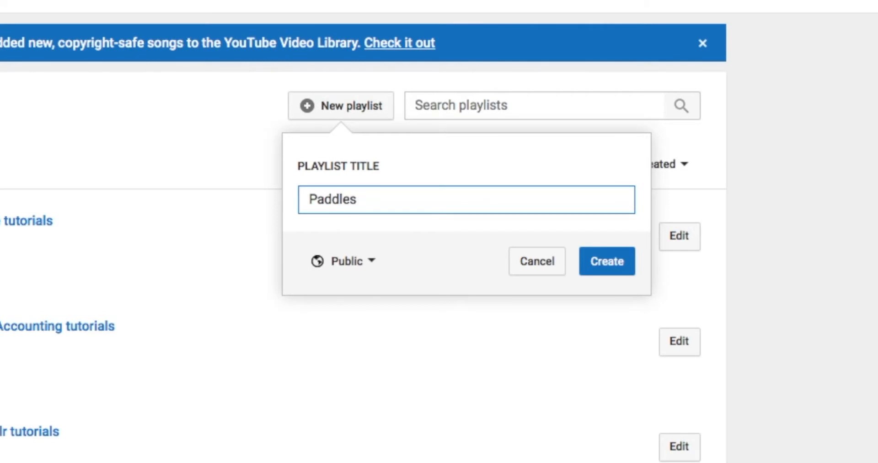
{"action": "type", "text": "surfing"}
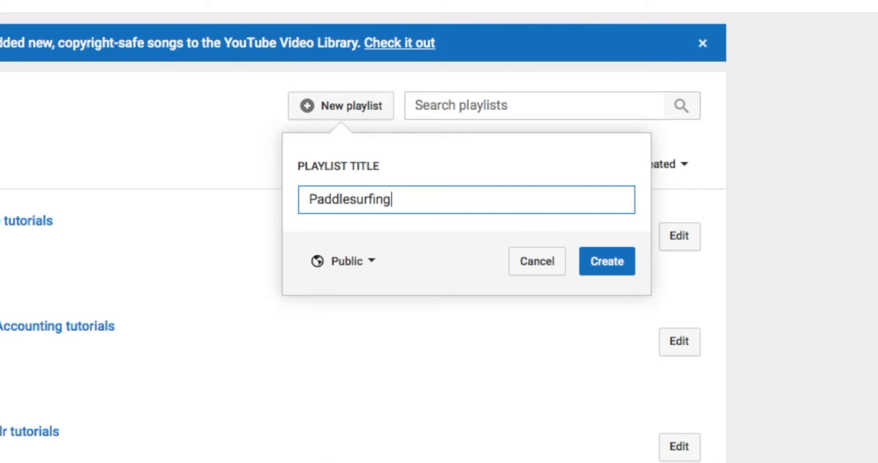
{"action": "mouse_move", "coordinate": [312, 240]}
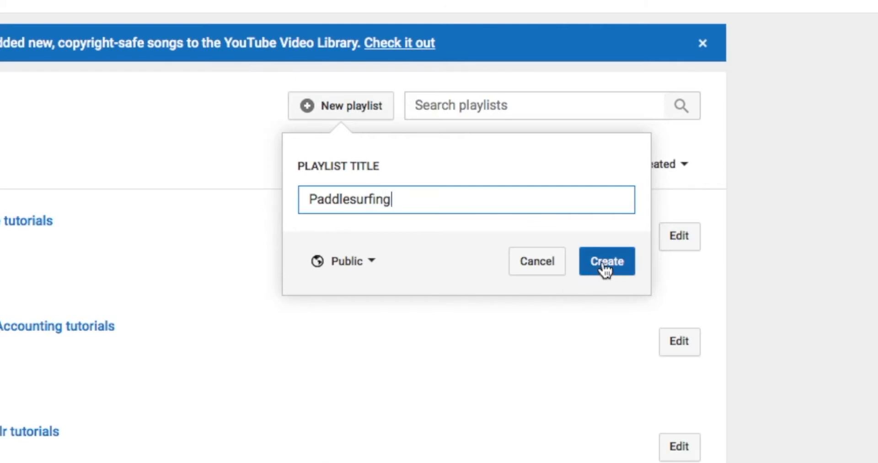
{"action": "left_click", "coordinate": [605, 260]}
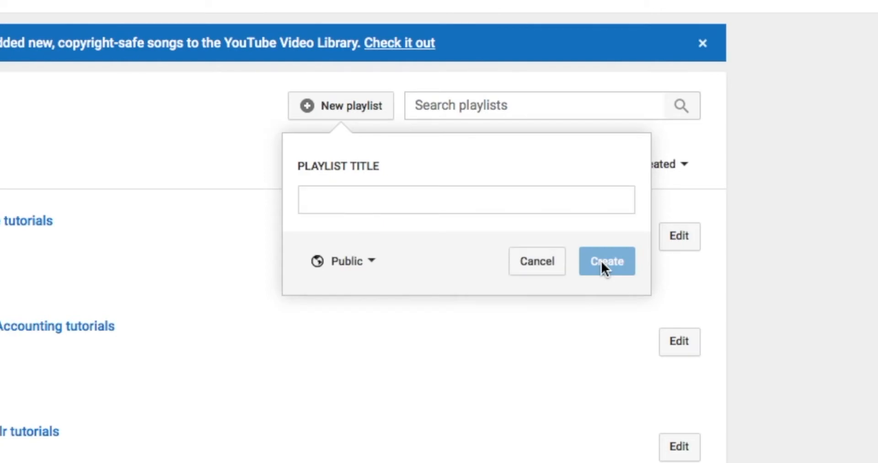
{"action": "left_click", "coordinate": [607, 261]}
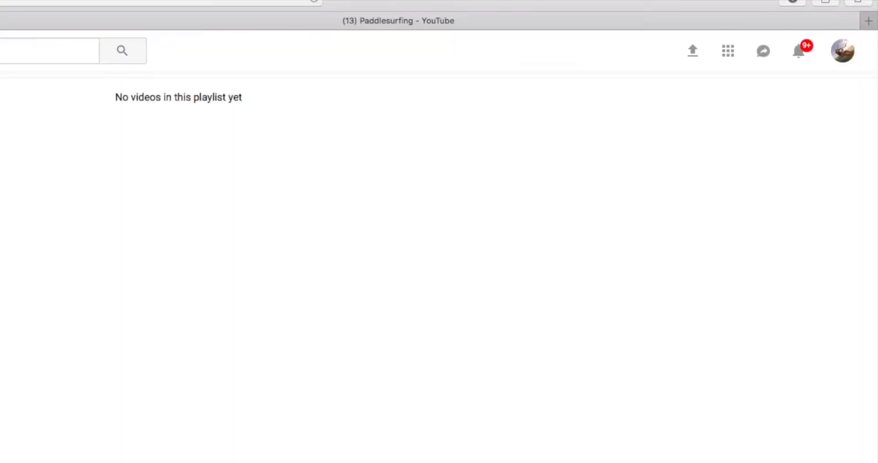
Step: Return to the Creator Studio dashboard via the account avatar menu
{"action": "left_click", "coordinate": [843, 51]}
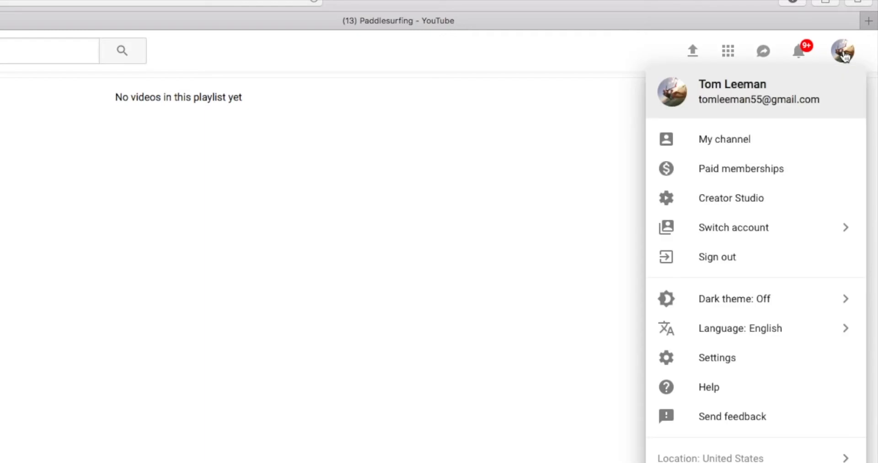
{"action": "mouse_move", "coordinate": [733, 197]}
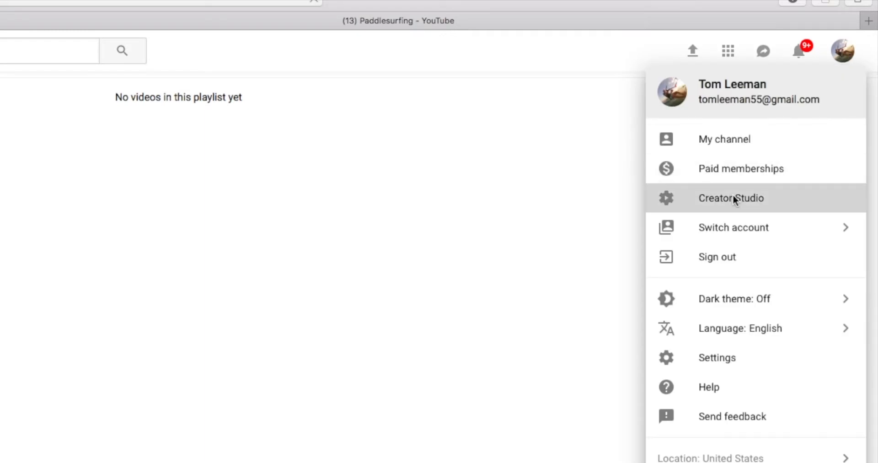
{"action": "left_click", "coordinate": [730, 198]}
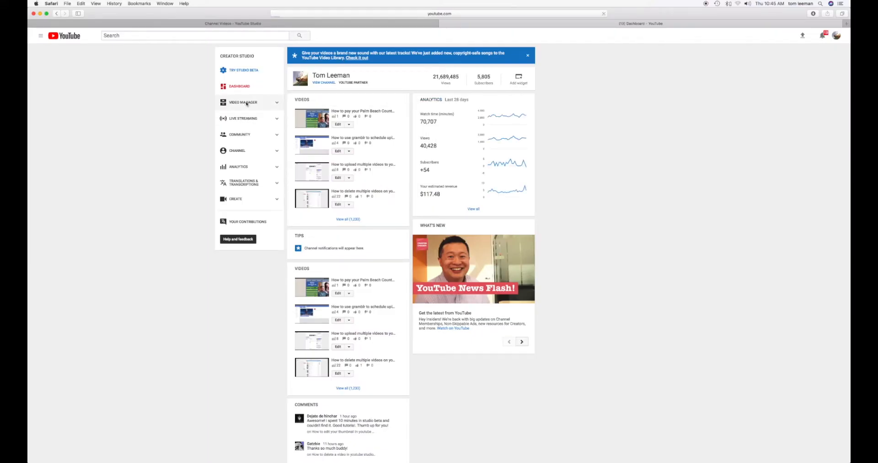
Step: Show the Video Manager's uploads list and mark a paddle-surfing video for the playlist
{"action": "left_click", "coordinate": [243, 101]}
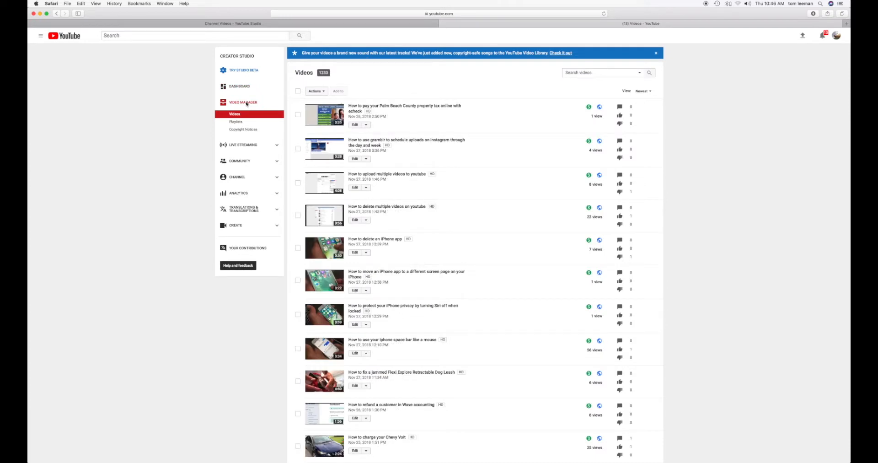
{"action": "scroll", "scroll_direction": "down", "scroll_amount": 3}
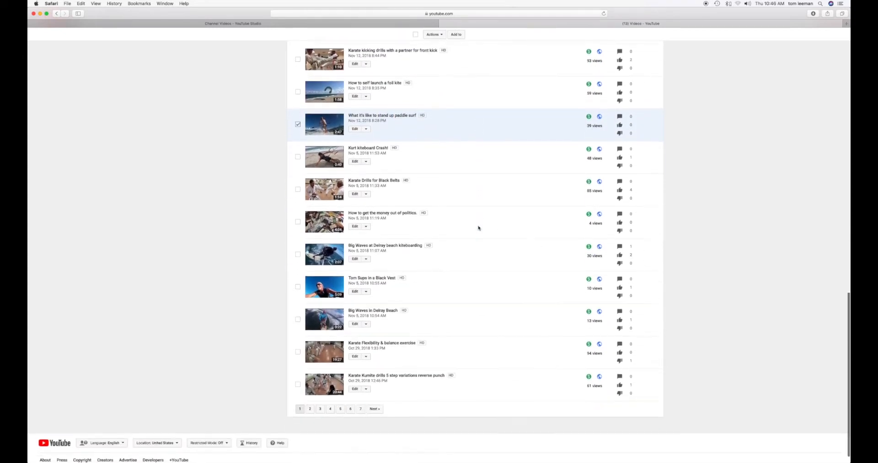
{"action": "left_click", "coordinate": [298, 280]}
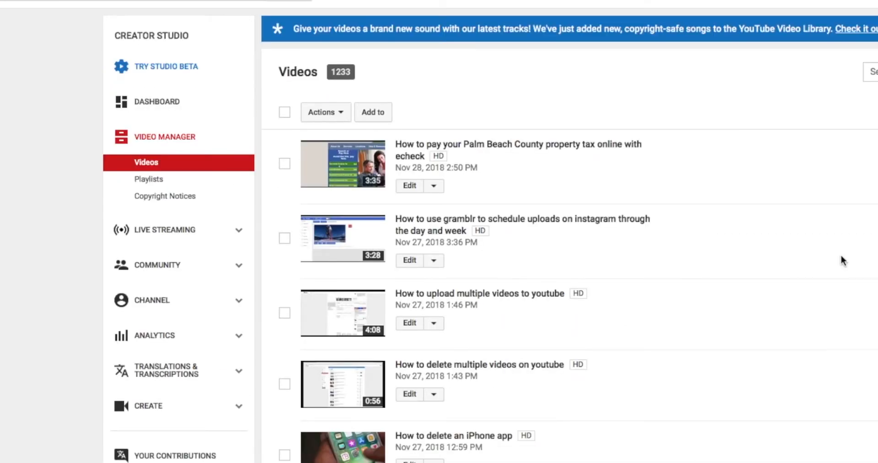
Step: Add the marked videos to the Paddlesurfing playlist via the Add to menu
{"action": "left_click", "coordinate": [373, 112]}
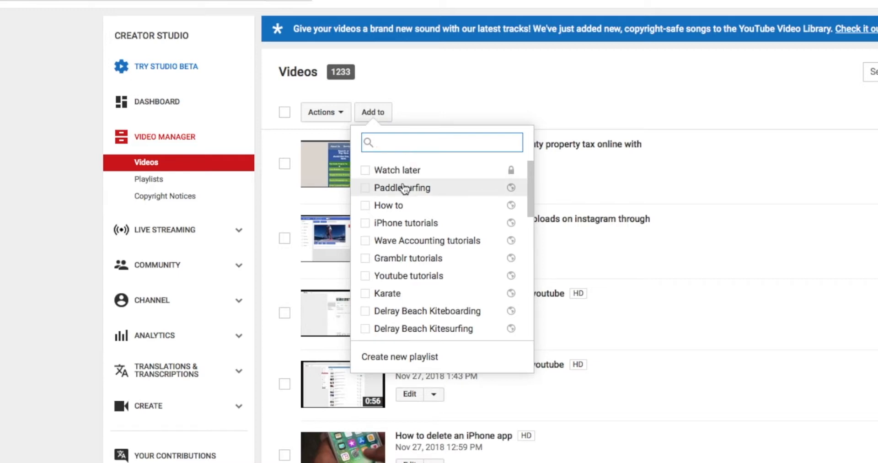
{"action": "mouse_move", "coordinate": [423, 195]}
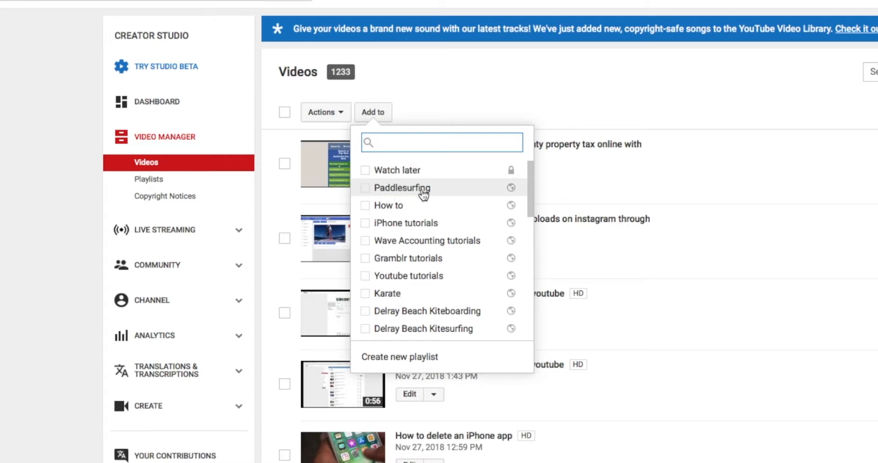
{"action": "mouse_move", "coordinate": [364, 192]}
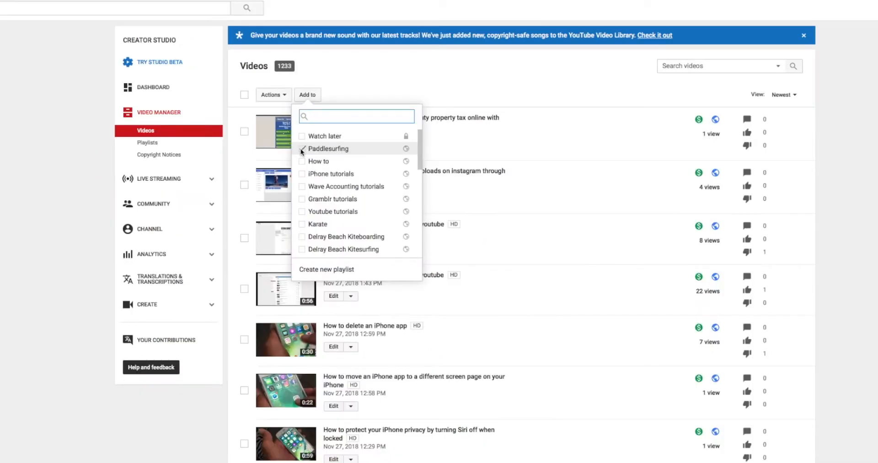
{"action": "left_click", "coordinate": [303, 148]}
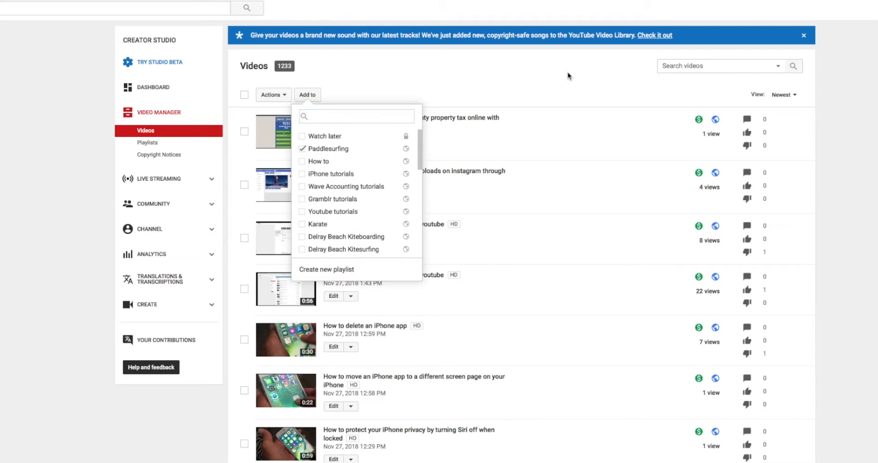
{"action": "left_click", "coordinate": [568, 76]}
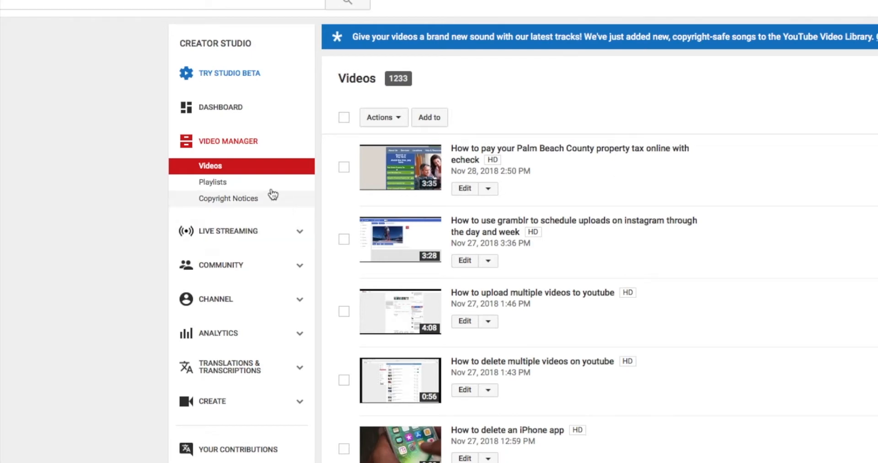
{"action": "mouse_move", "coordinate": [210, 182]}
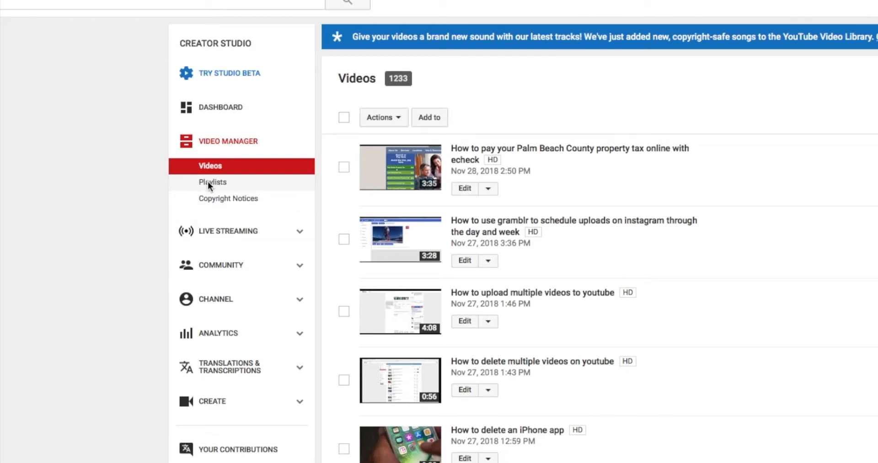
Step: Go back to the Playlists page, where Paddlesurfing now shows 3 videos
{"action": "left_click", "coordinate": [212, 181]}
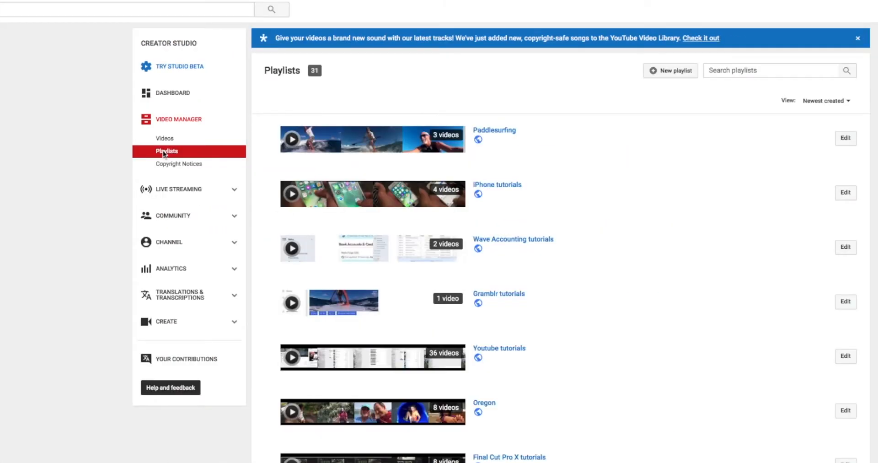
{"action": "mouse_move", "coordinate": [553, 151]}
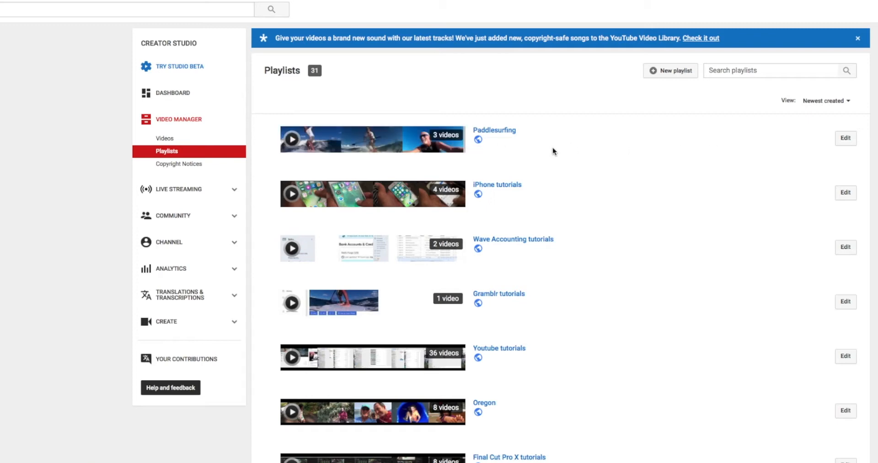
{"action": "mouse_move", "coordinate": [513, 138]}
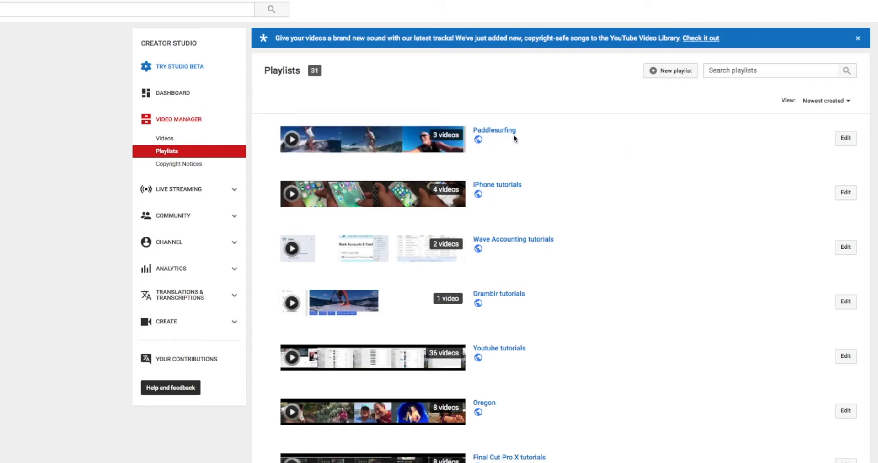
Step: View the Paddlesurfing playlist with its three videos and enter its edit page
{"action": "left_click", "coordinate": [494, 130]}
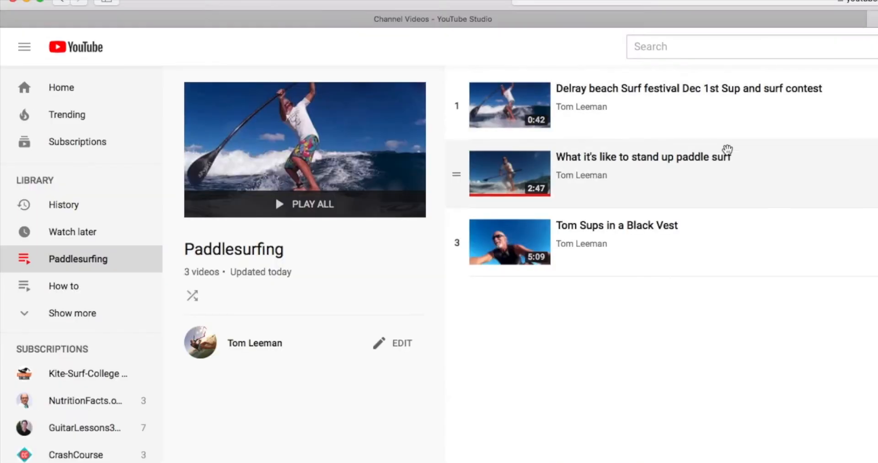
{"action": "mouse_move", "coordinate": [336, 360]}
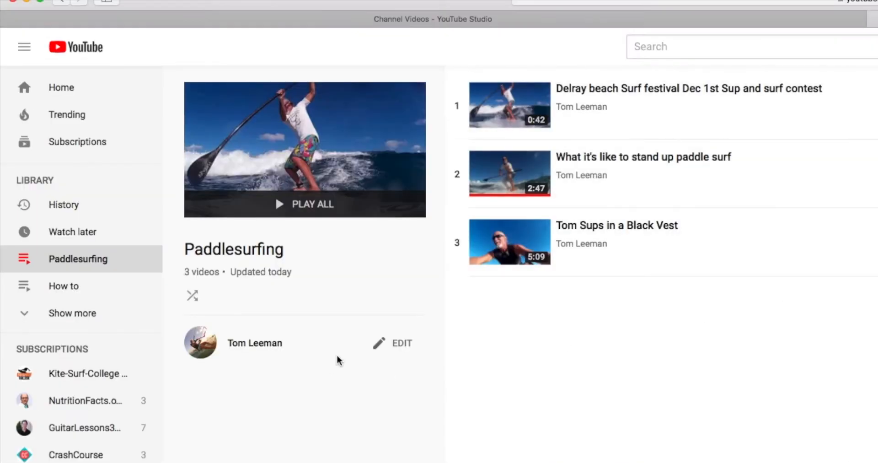
{"action": "mouse_move", "coordinate": [399, 344]}
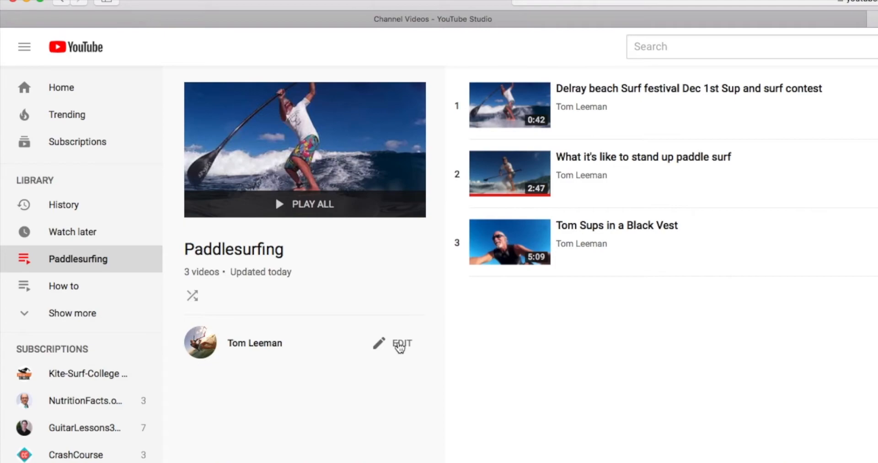
{"action": "left_click", "coordinate": [402, 343]}
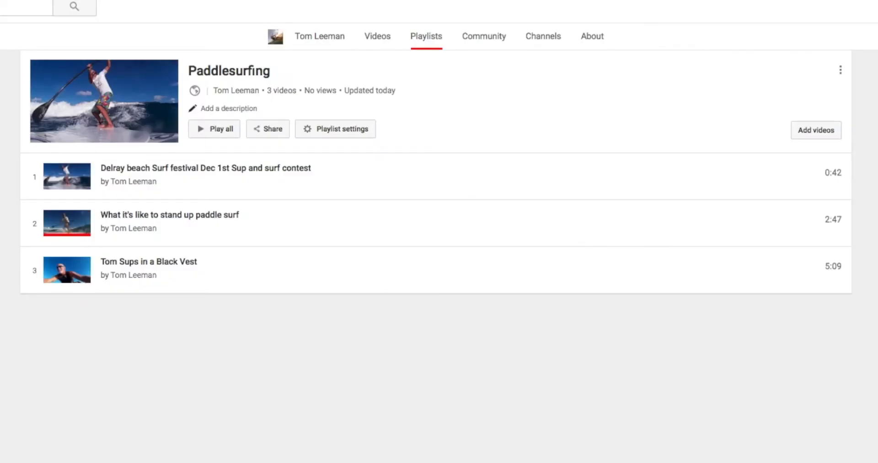
{"action": "mouse_move", "coordinate": [239, 185]}
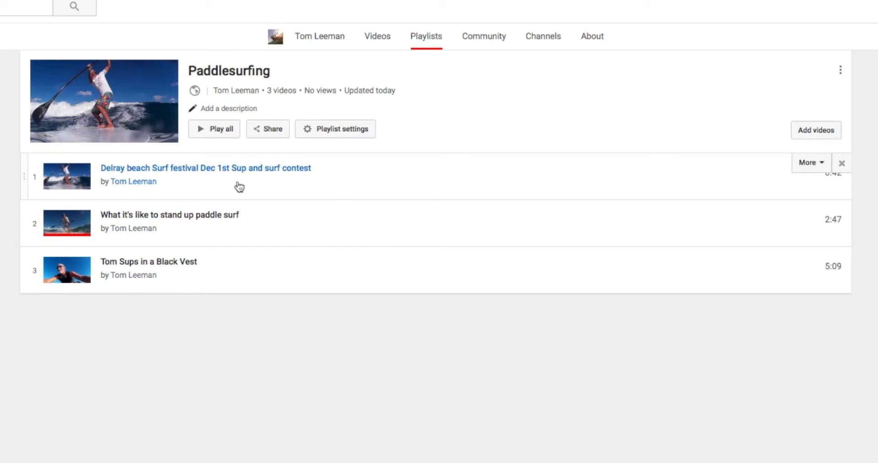
{"action": "mouse_move", "coordinate": [842, 168]}
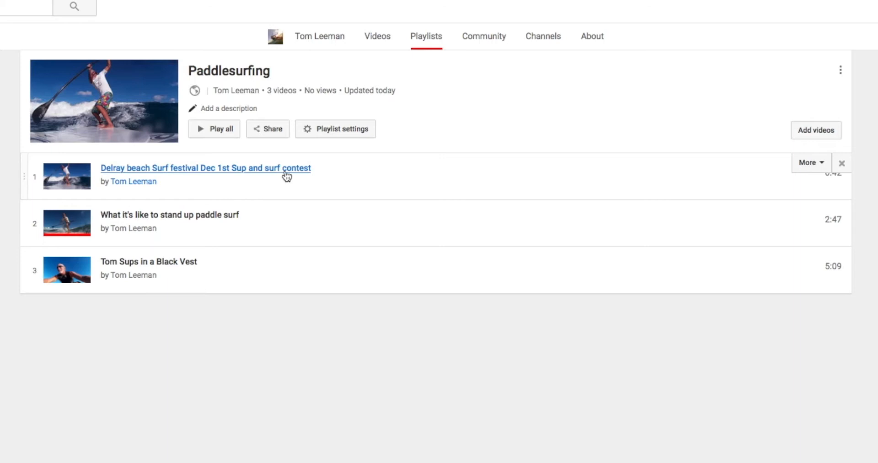
{"action": "mouse_move", "coordinate": [841, 162]}
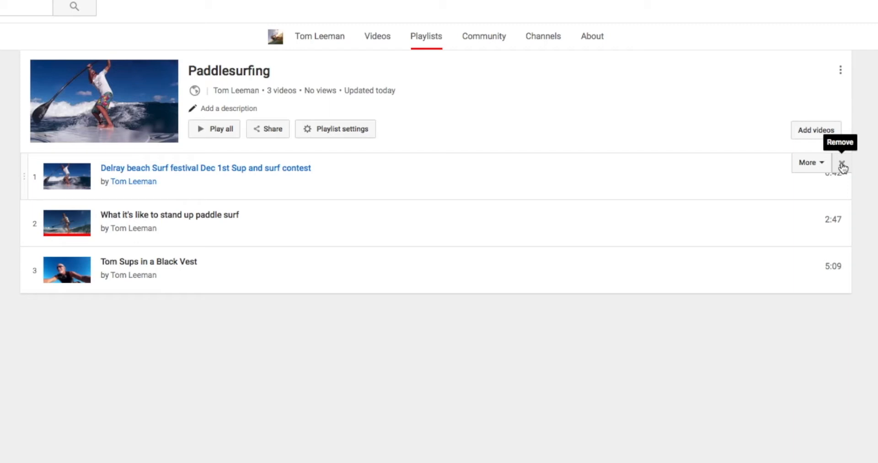
{"action": "mouse_move", "coordinate": [844, 167]}
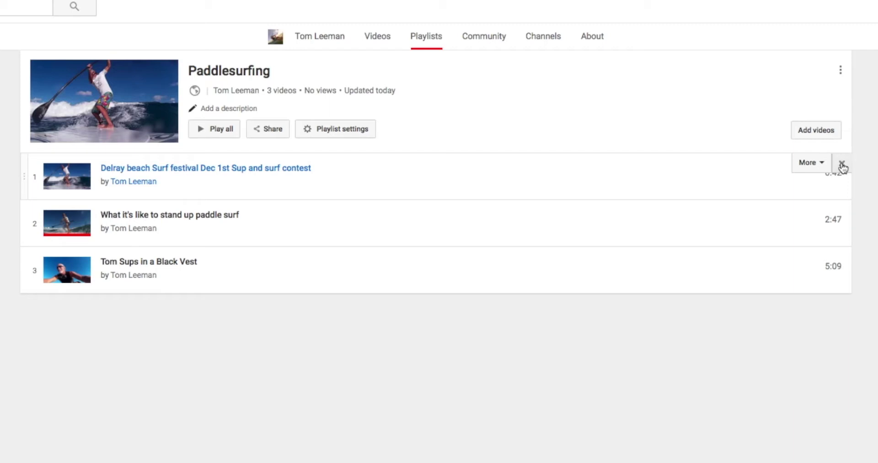
Step: Remove the Delray beach Surf festival contest video, leaving two videos in the playlist
{"action": "left_click", "coordinate": [843, 166]}
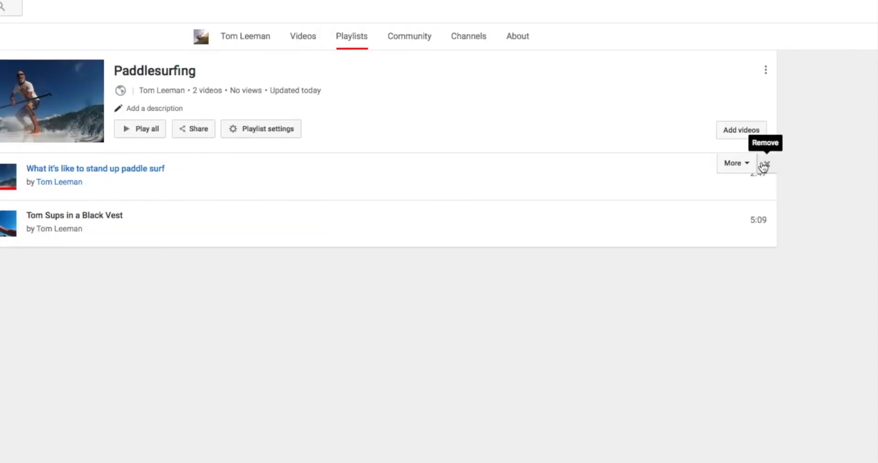
{"action": "left_click", "coordinate": [734, 162]}
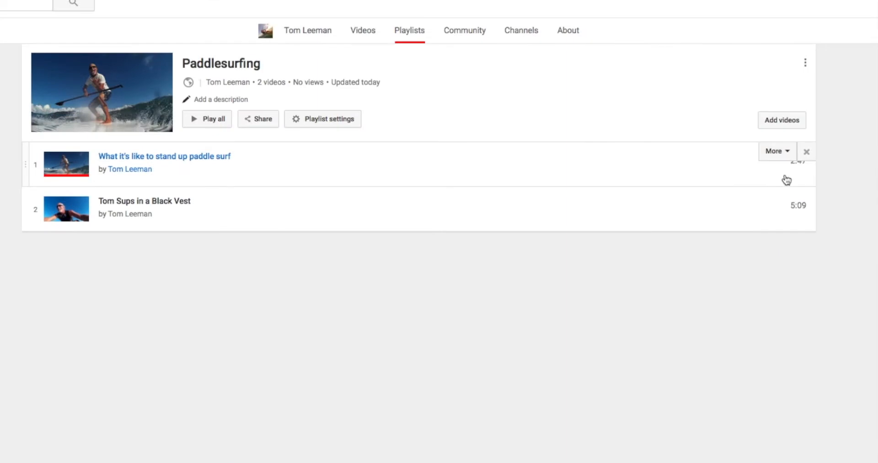
Step: Move 'What it's like to stand up paddle surf' to the bottom and set a video as playlist thumbnail
{"action": "left_click", "coordinate": [778, 151]}
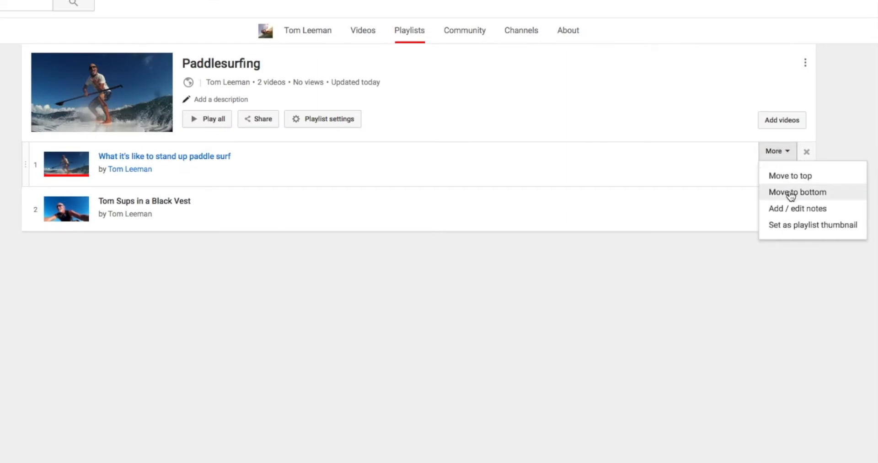
{"action": "left_click", "coordinate": [797, 192]}
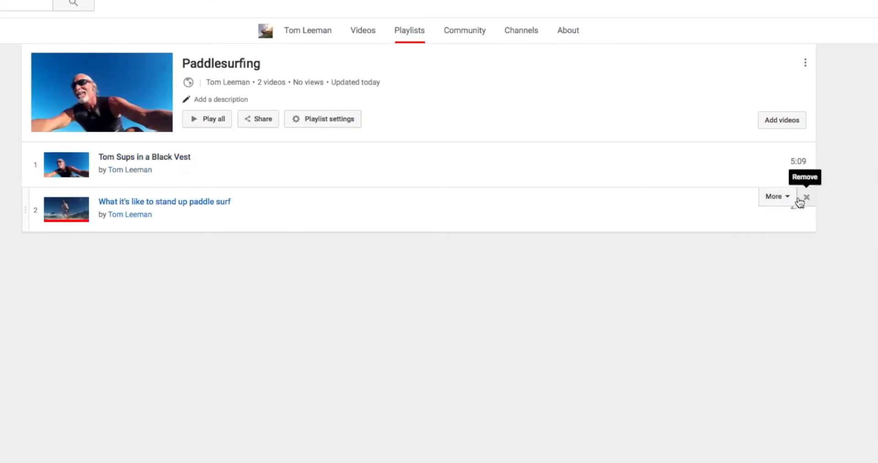
{"action": "left_click", "coordinate": [775, 196]}
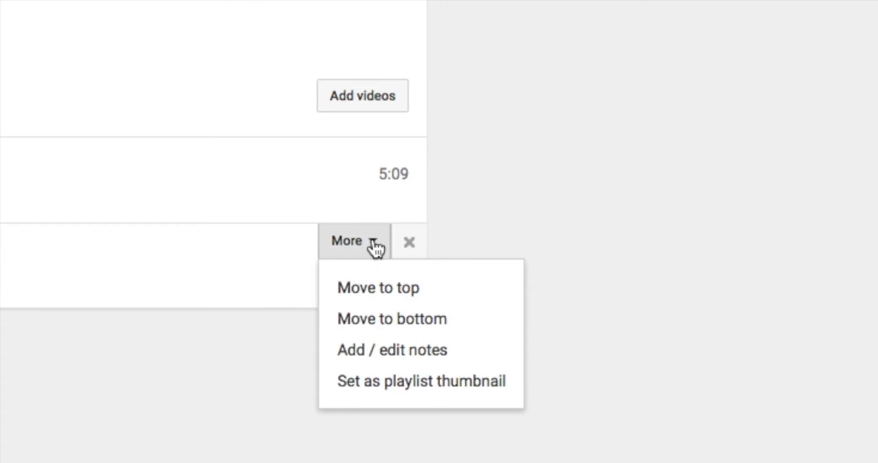
{"action": "left_click", "coordinate": [391, 350]}
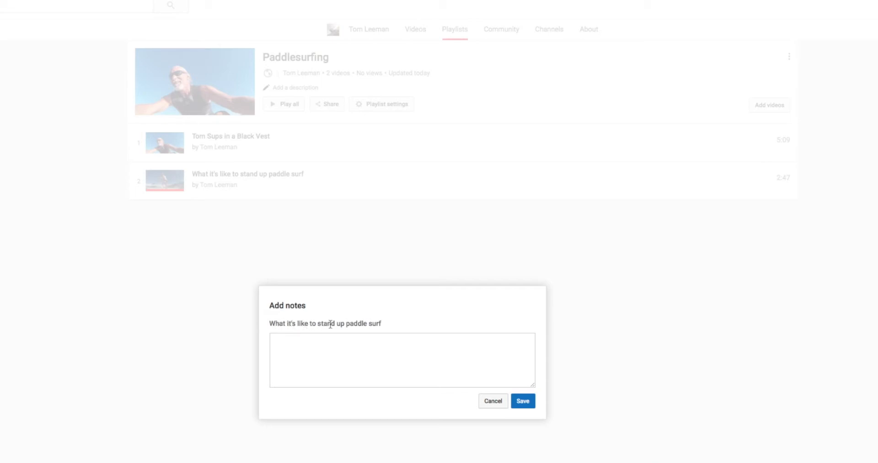
{"action": "left_click", "coordinate": [402, 359]}
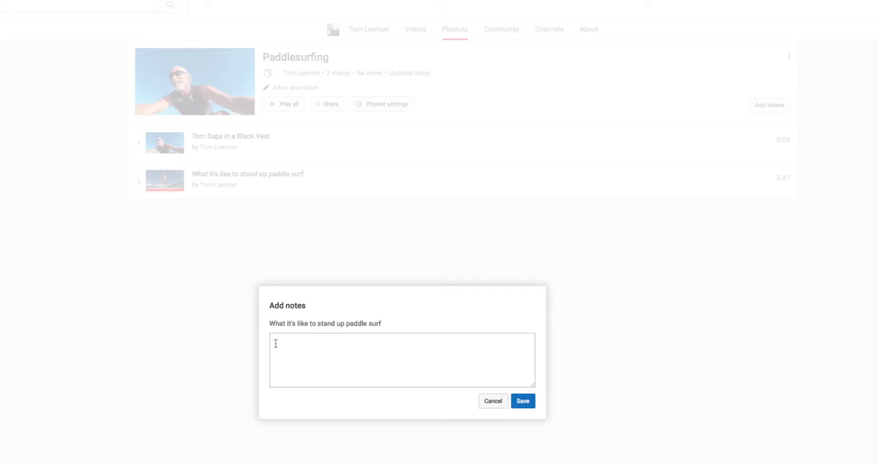
Step: Cancel the empty notes box and show the actions menu for 'Tom Sups in a Black Vest'
{"action": "left_click", "coordinate": [493, 401]}
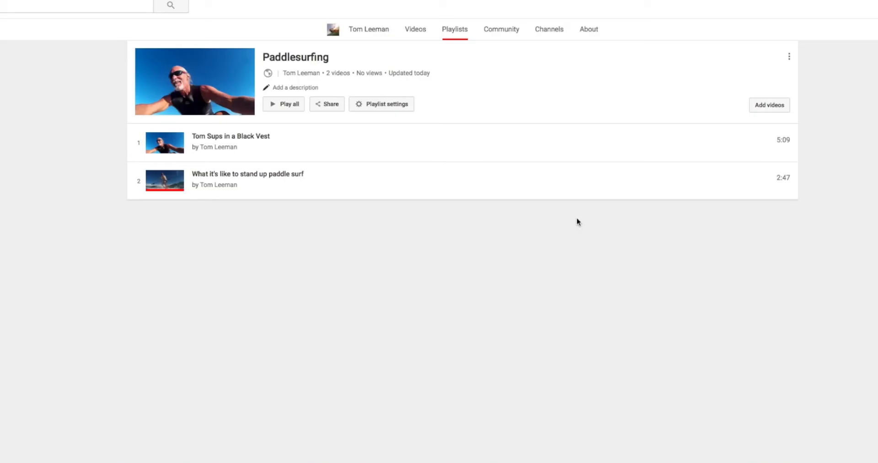
{"action": "left_click", "coordinate": [763, 132]}
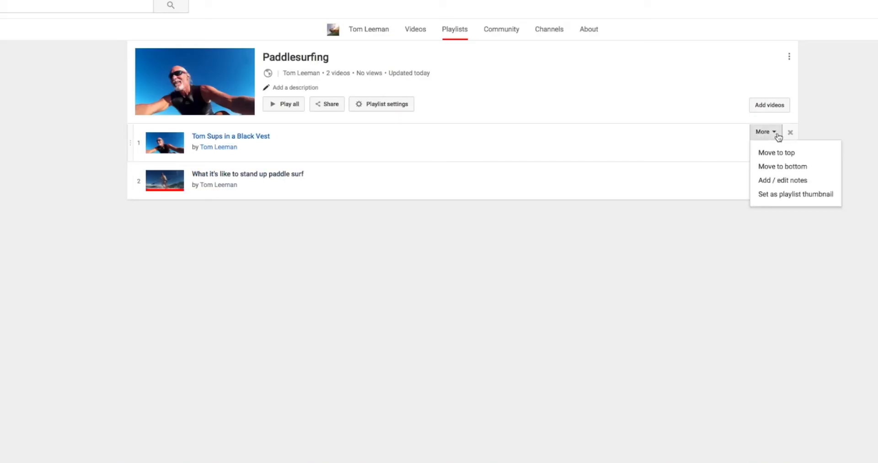
{"action": "mouse_move", "coordinate": [779, 197]}
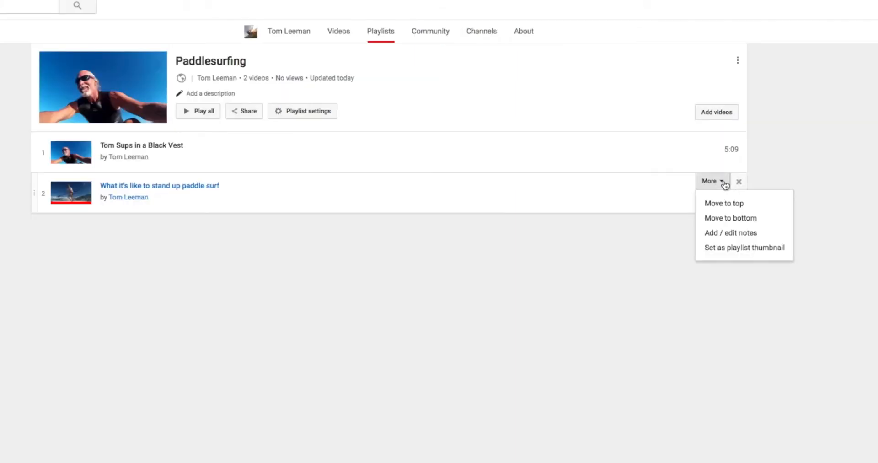
Step: Use the stand-up paddle surf video's image as the Paddlesurfing playlist thumbnail
{"action": "left_click", "coordinate": [744, 247]}
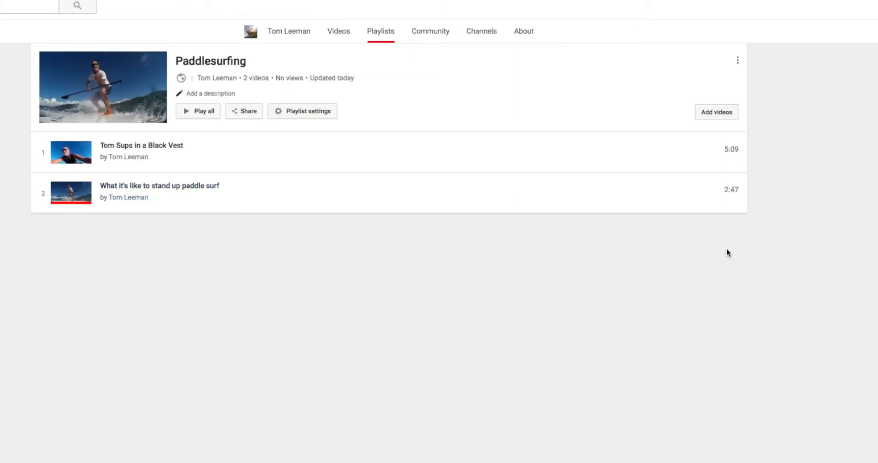
{"action": "mouse_move", "coordinate": [19, 101]}
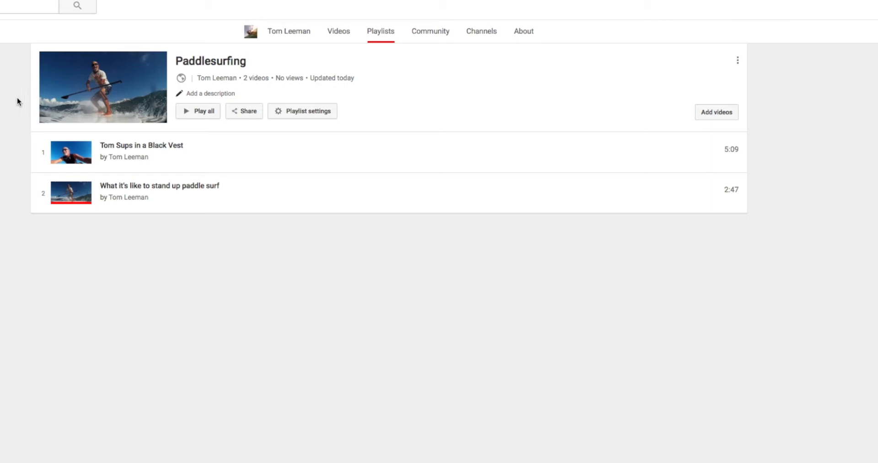
{"action": "mouse_move", "coordinate": [421, 181]}
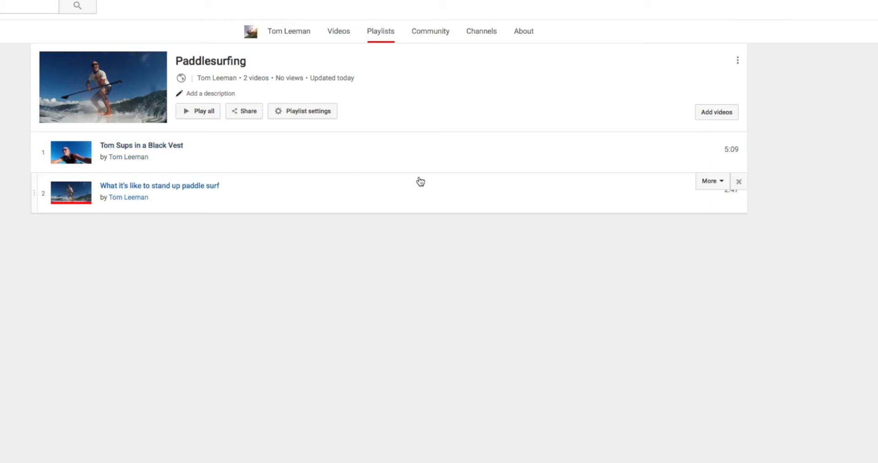
{"action": "mouse_move", "coordinate": [531, 111]}
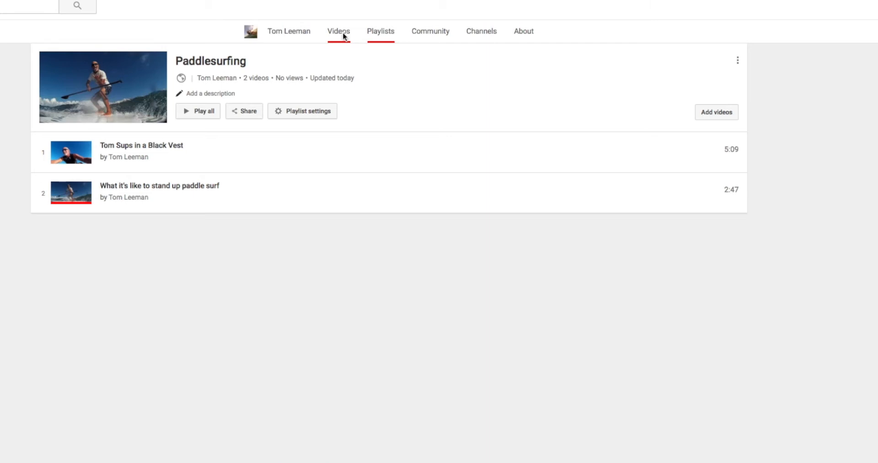
Step: Go to the channel's Videos page showing the grid of uploads
{"action": "left_click", "coordinate": [339, 31]}
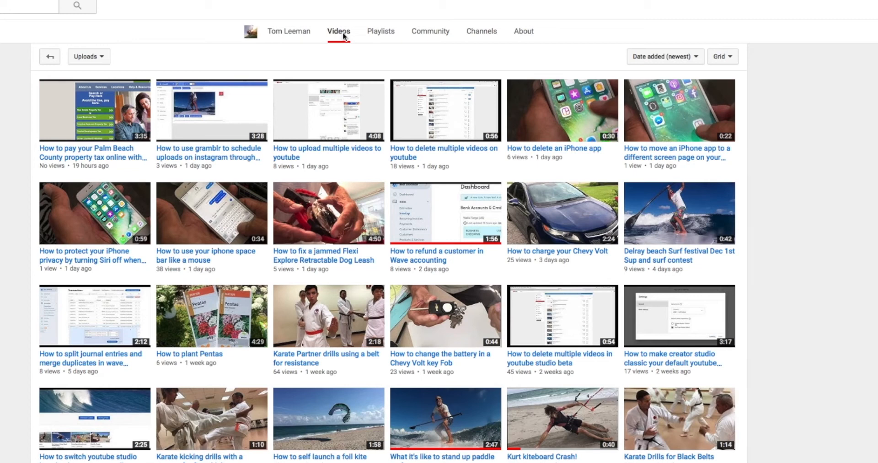
{"action": "mouse_move", "coordinate": [107, 61]}
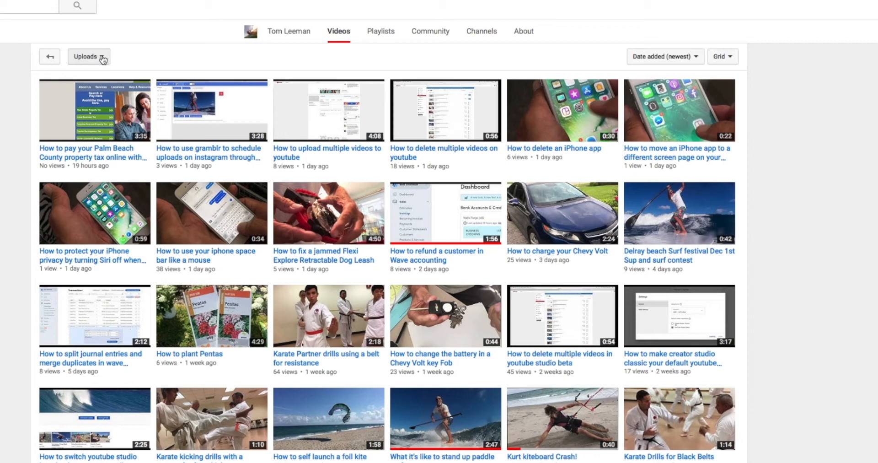
{"action": "mouse_move", "coordinate": [223, 56]}
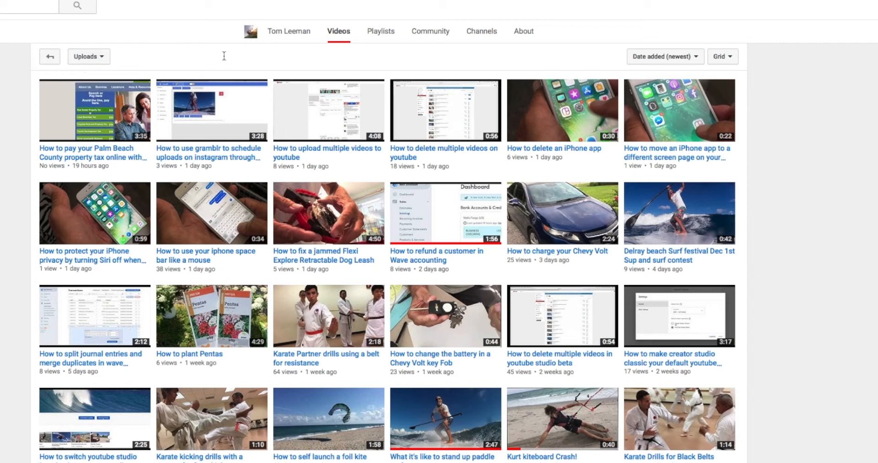
{"action": "mouse_move", "coordinate": [400, 56]}
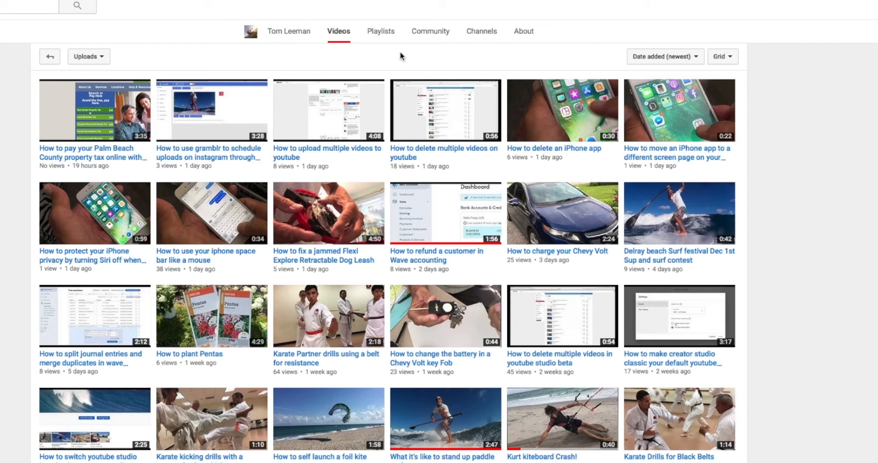
{"action": "mouse_move", "coordinate": [380, 31]}
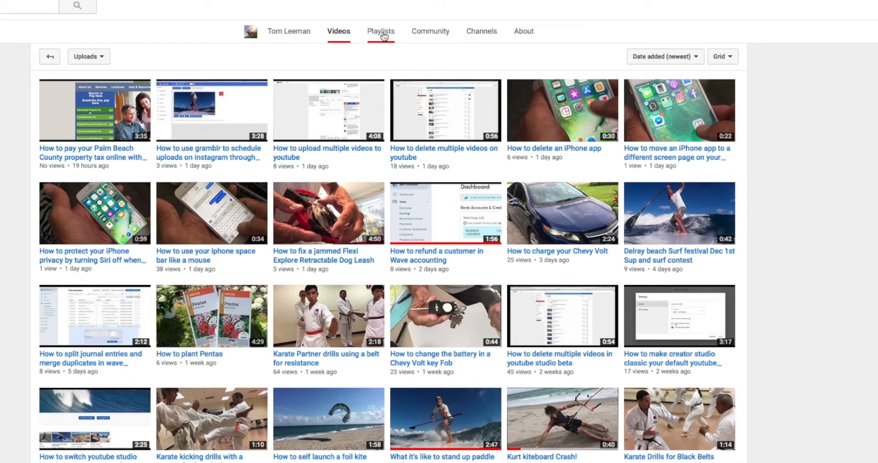
Step: Go to the channel's Playlists page, where Paddlesurfing lists first with 2 videos
{"action": "left_click", "coordinate": [381, 31]}
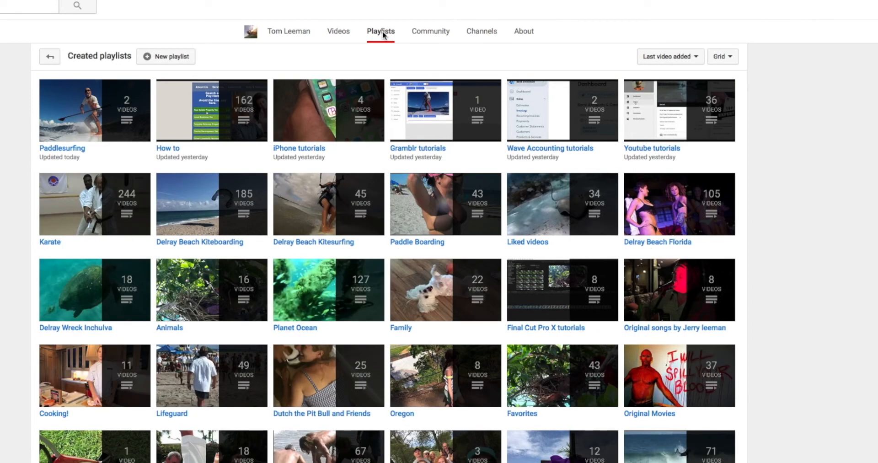
{"action": "mouse_move", "coordinate": [186, 125]}
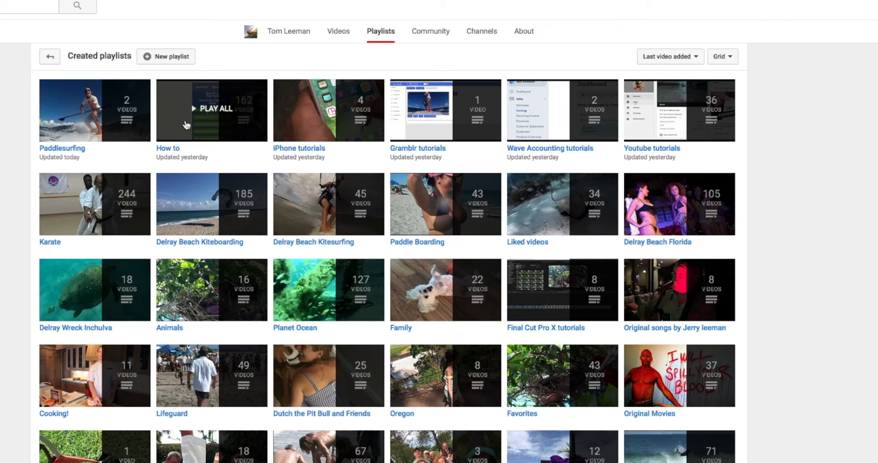
{"action": "mouse_move", "coordinate": [191, 125]}
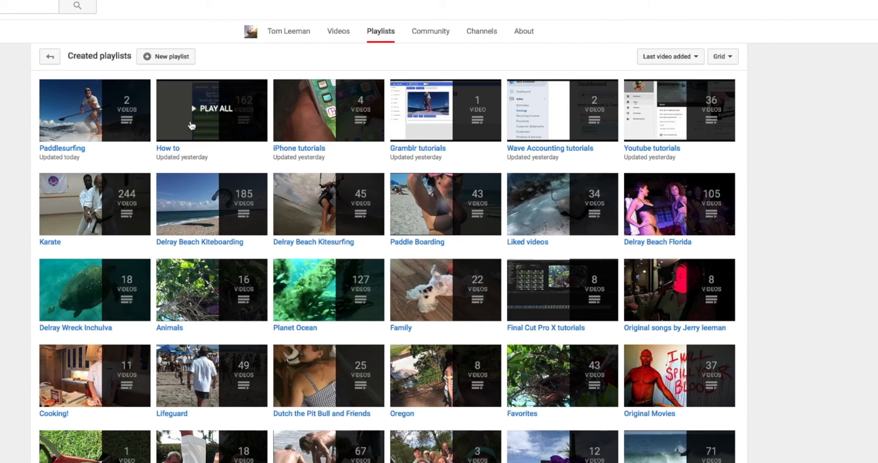
{"action": "mouse_move", "coordinate": [415, 127]}
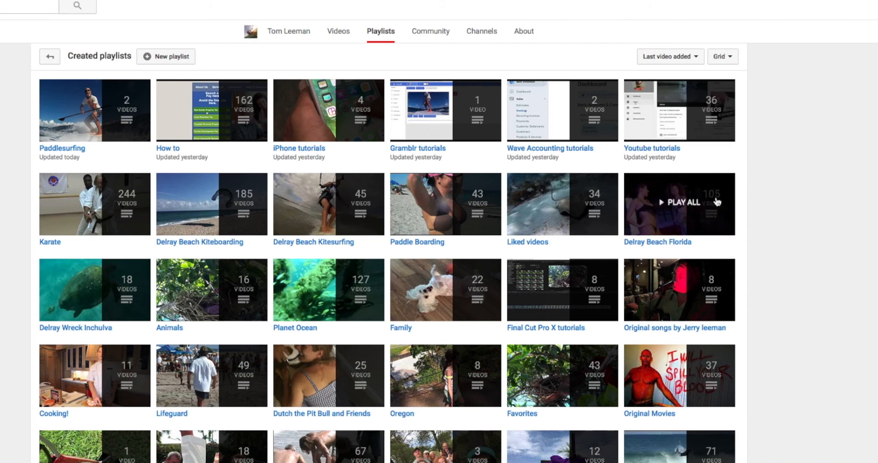
{"action": "mouse_move", "coordinate": [138, 295]}
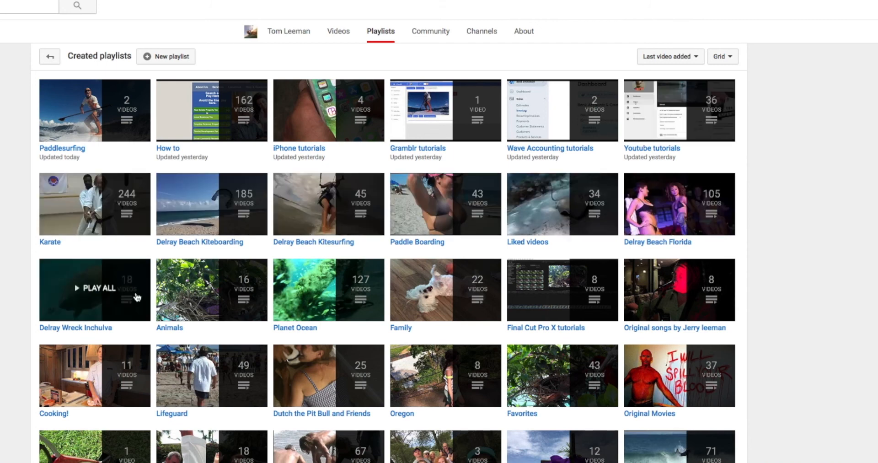
{"action": "mouse_move", "coordinate": [509, 257]}
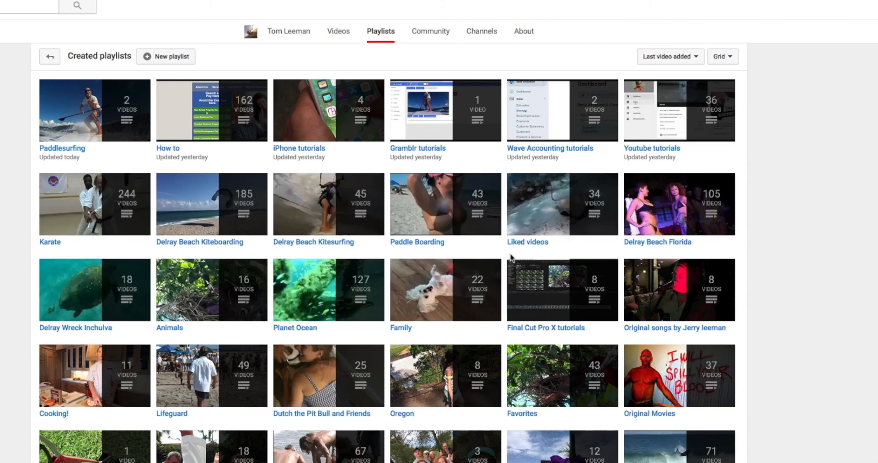
{"action": "mouse_move", "coordinate": [445, 203]}
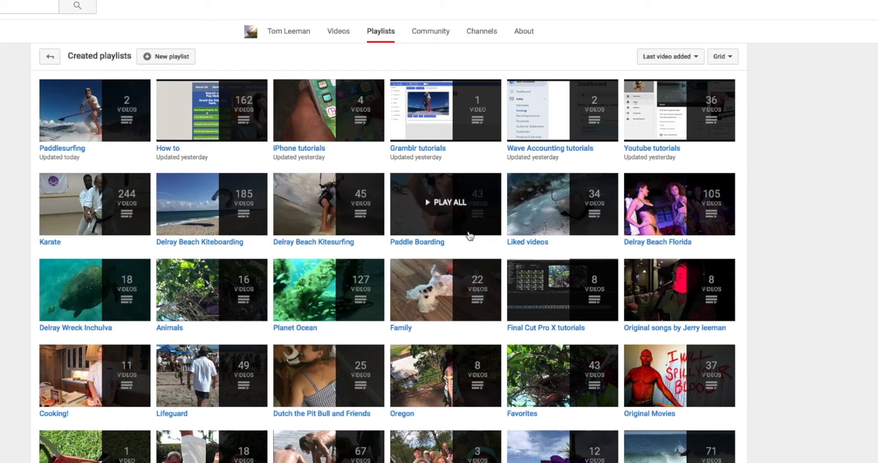